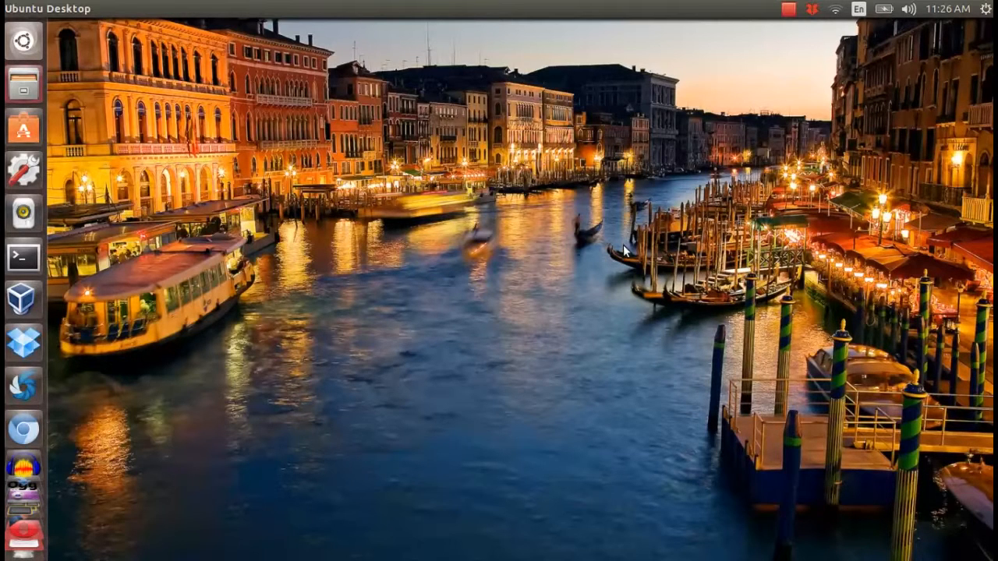
mouse_move(573, 255)
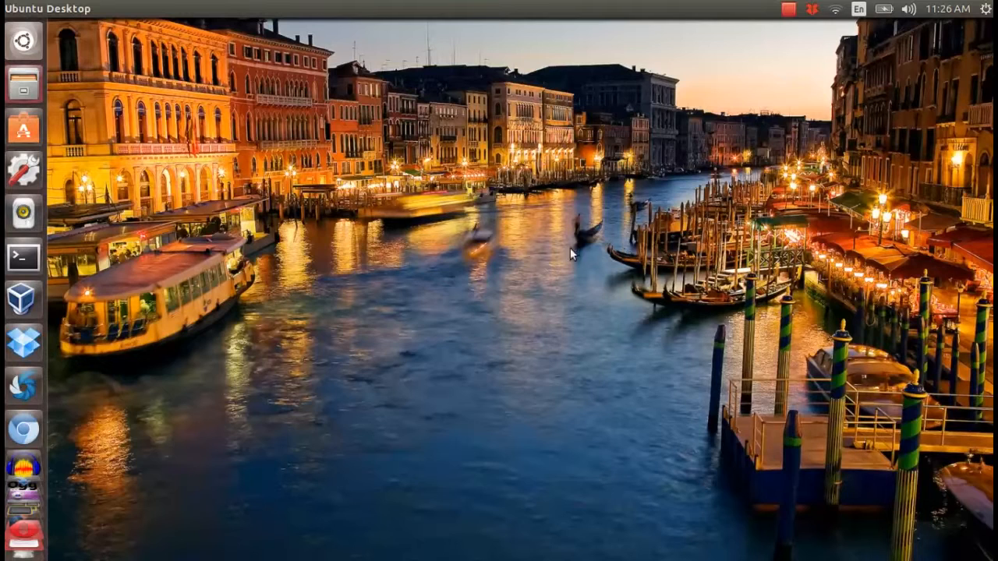
Launch a terminal window from the Unity launcher.
left_click(23, 257)
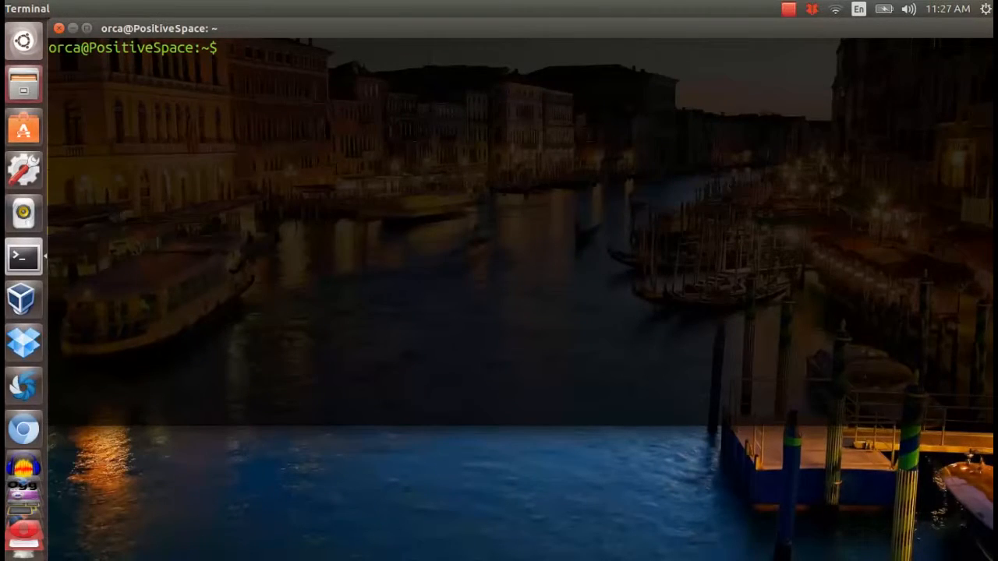
Install bootchart via 'sudo apt-get install bootchart', supplying the administrator password.
type("sudo apt-get")
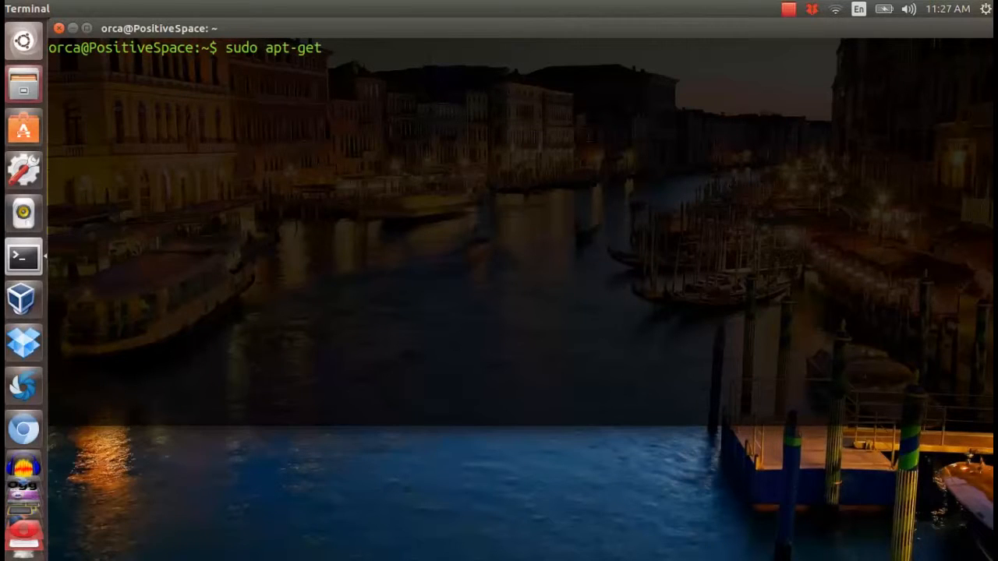
type("install bootchart")
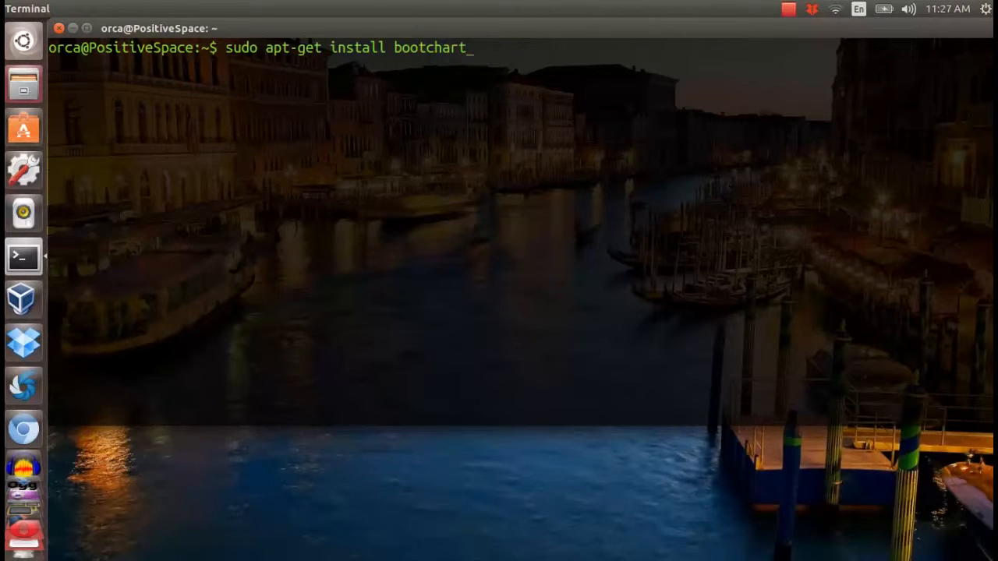
key("Return")
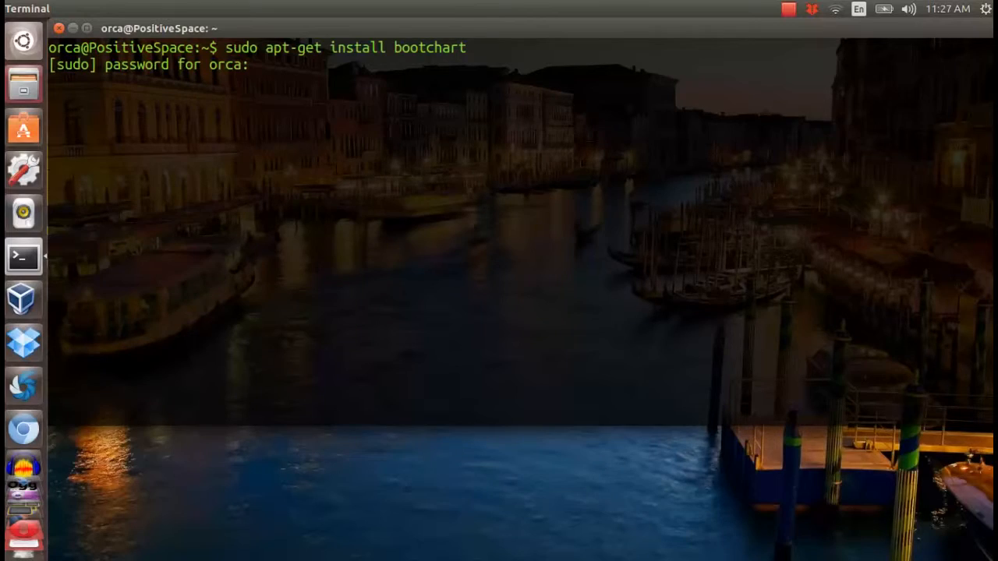
key("Return")
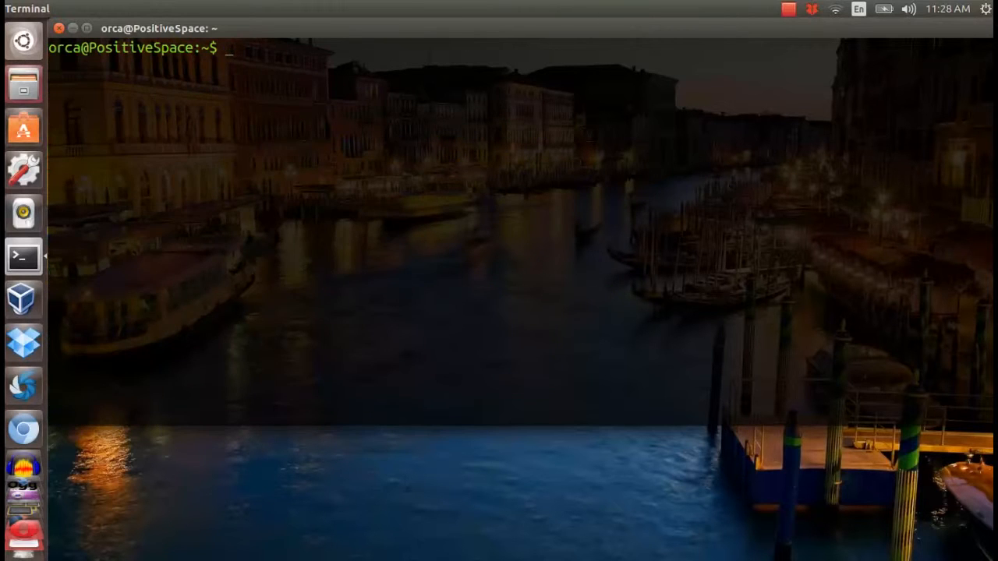
Restart the computer with 'sudo reboot'.
type("sudo reboot")
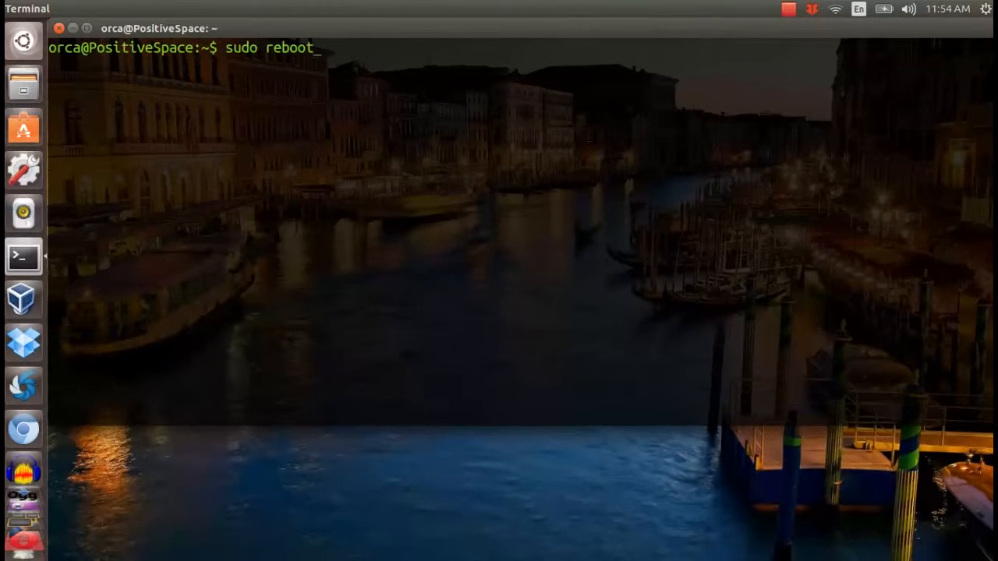
key("Return")
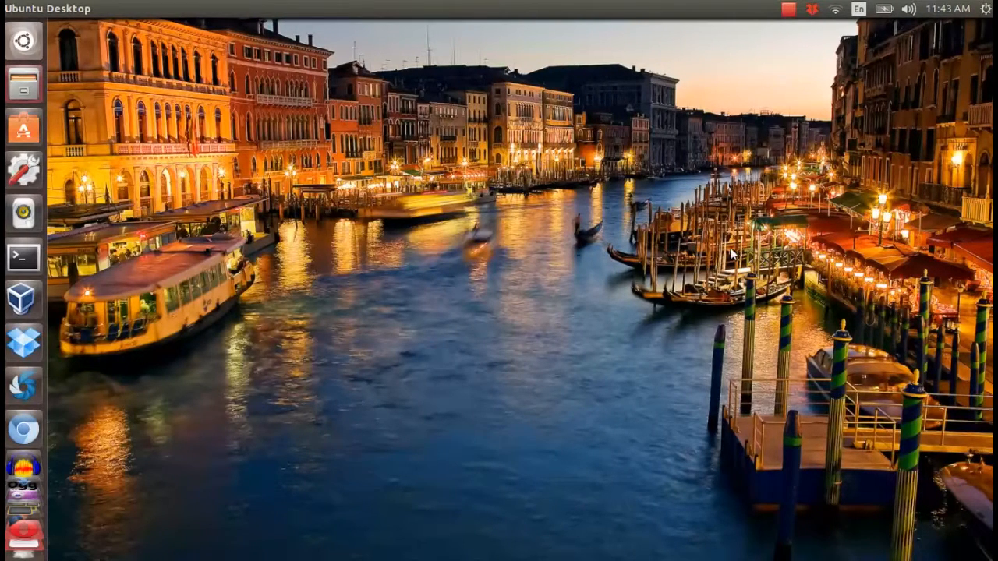
After reboot, list the log files under /var/log in a fresh terminal.
left_click(24, 257)
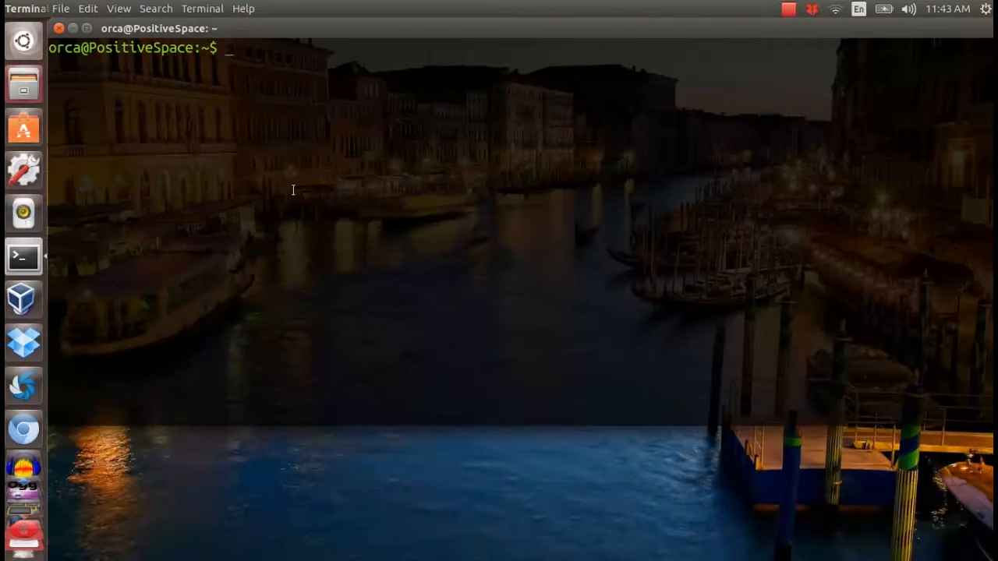
type("ls /v")
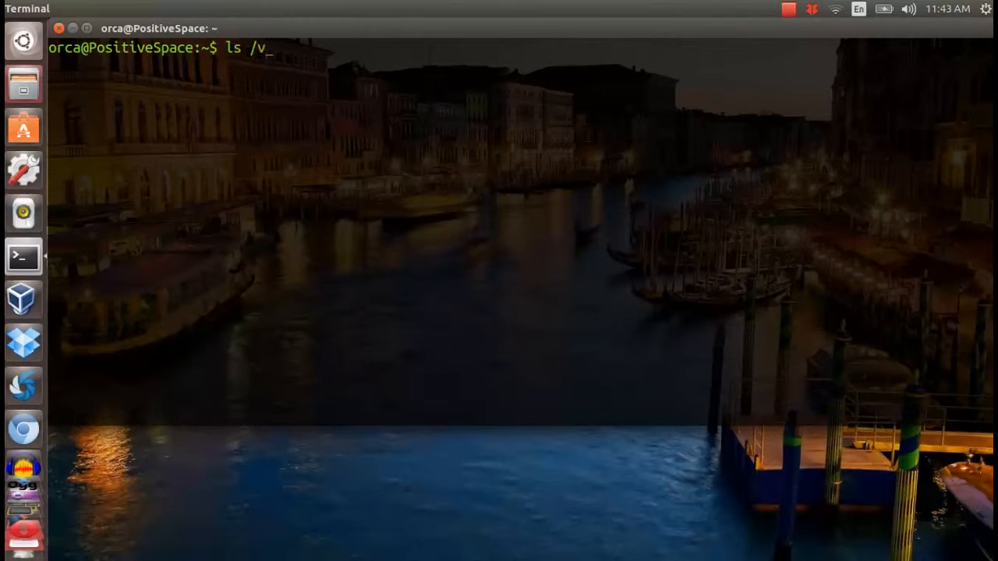
type("ar/log")
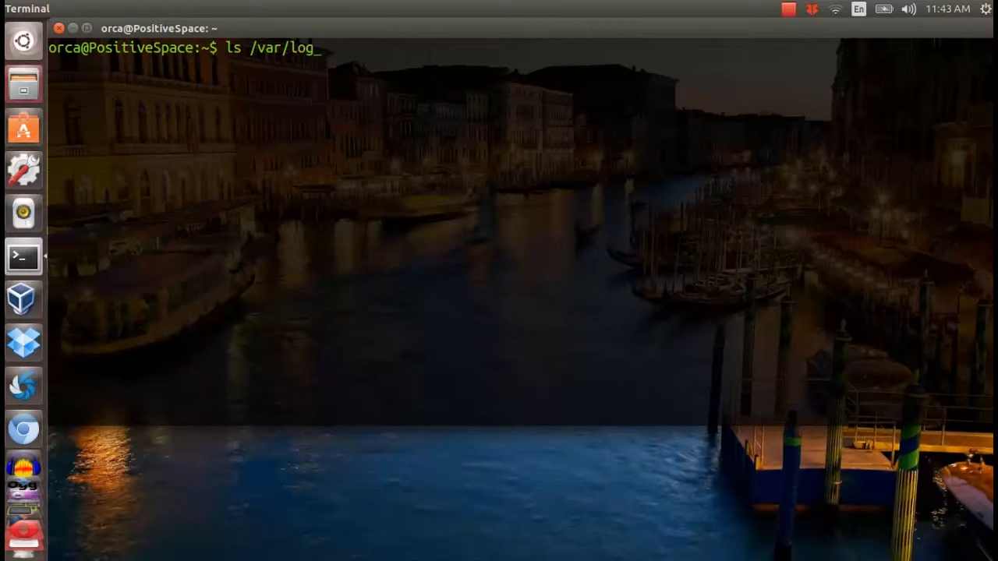
key("Return")
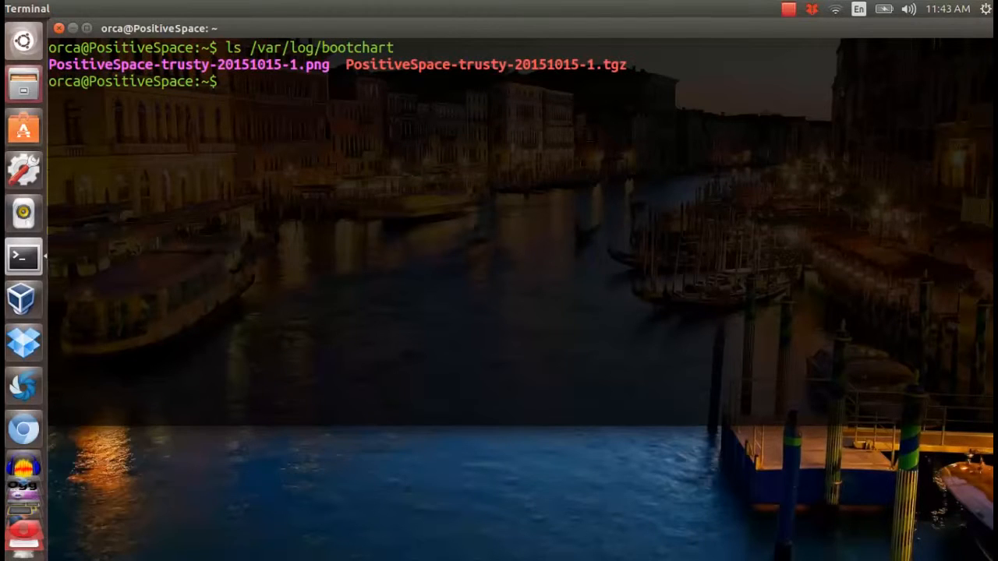
Bring up the /var/log/bootchart folder contents in the file manager.
double_click(187, 64)
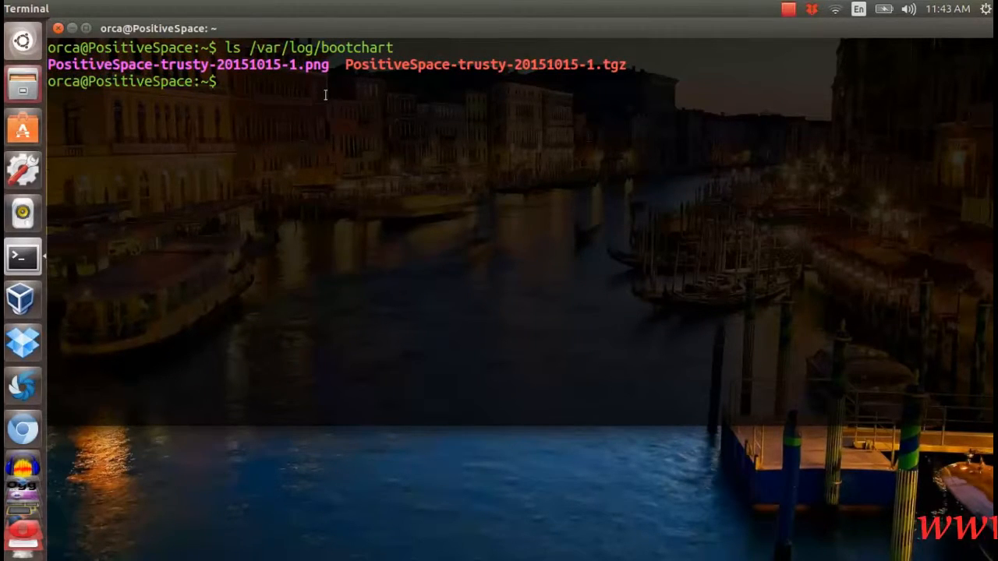
type("ls /var/log/bootchart")
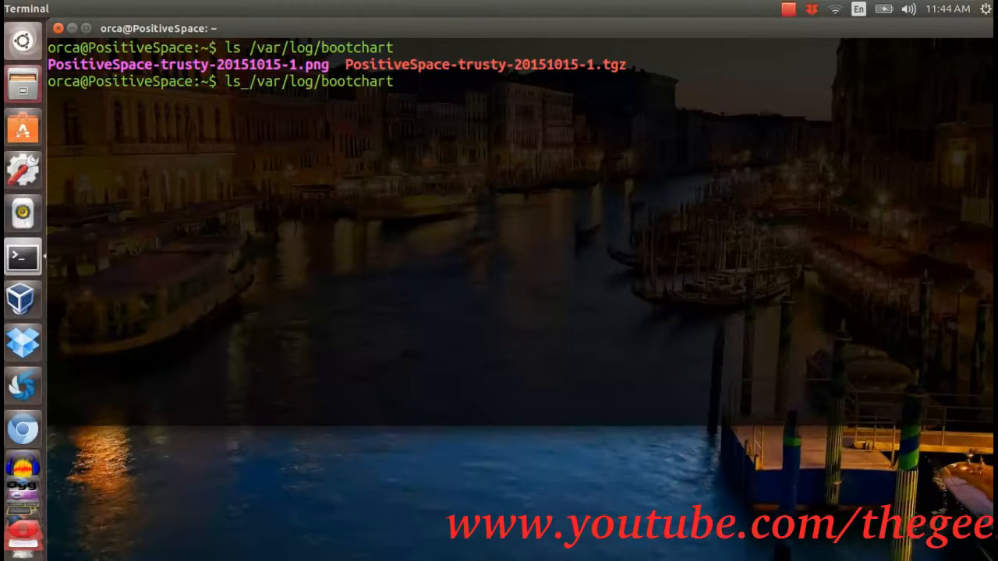
type("nautilu")
key("Return")
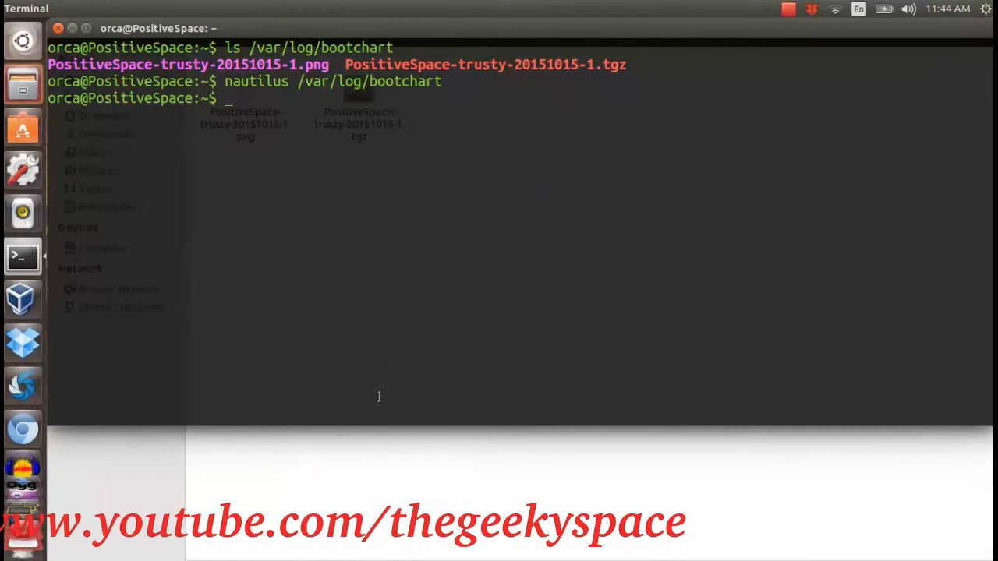
View the boot chart PNG in Image Viewer via its Open With action.
right_click(245, 125)
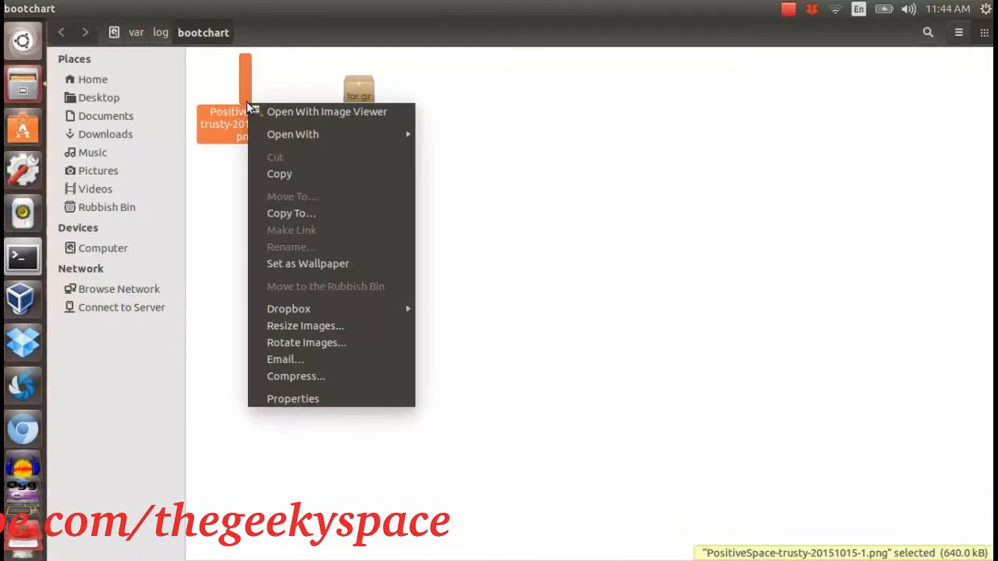
left_click(327, 111)
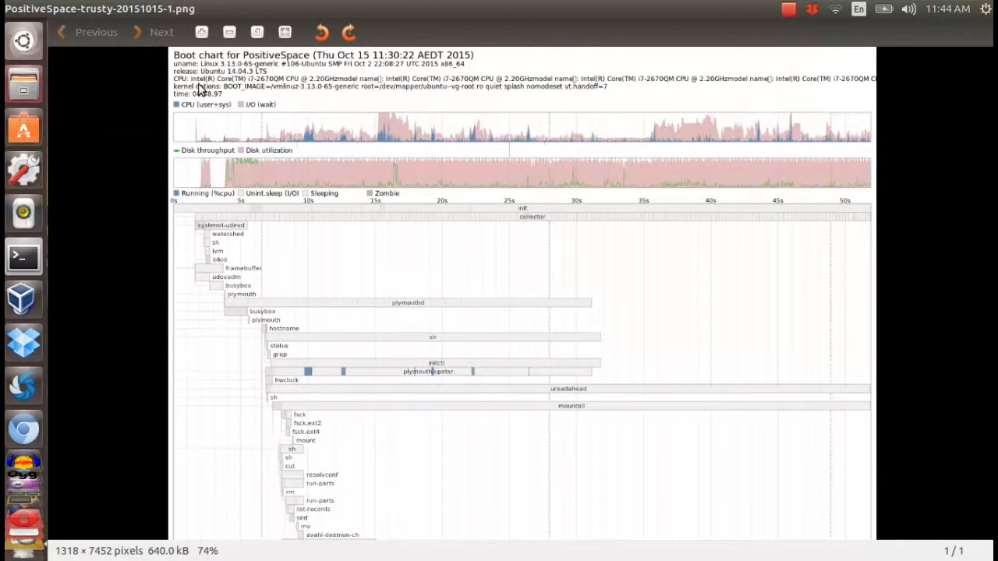
mouse_move(464, 70)
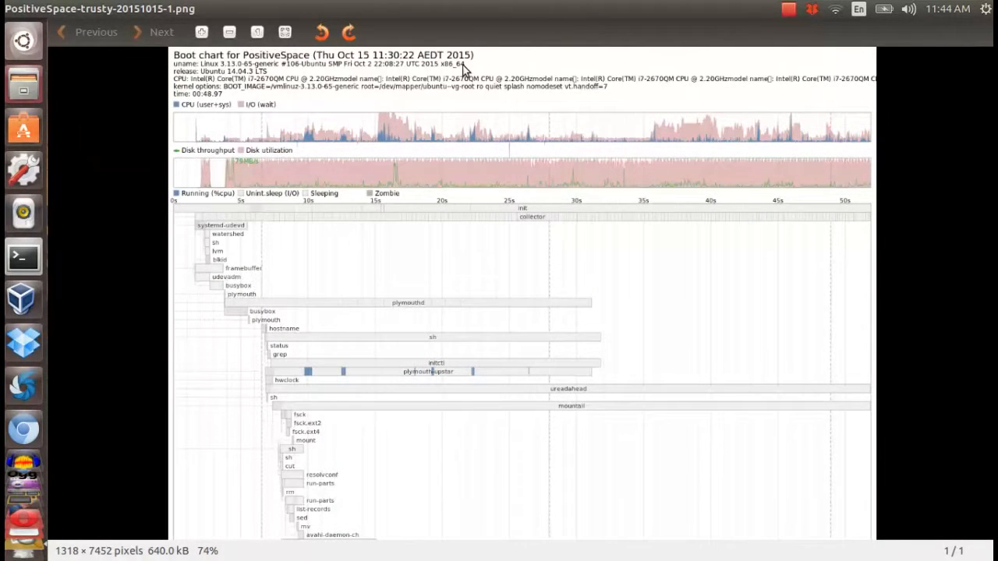
mouse_move(464, 90)
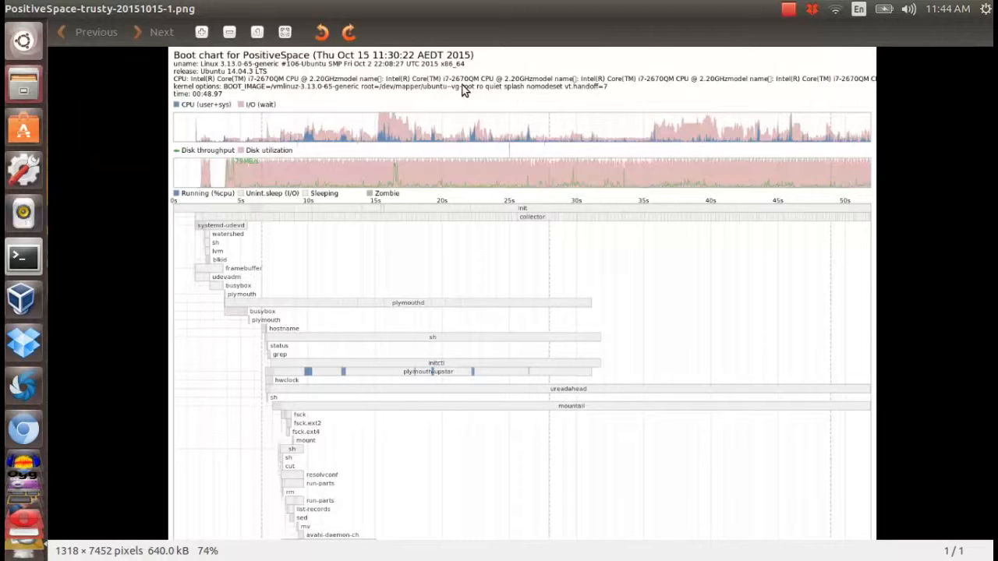
mouse_move(467, 109)
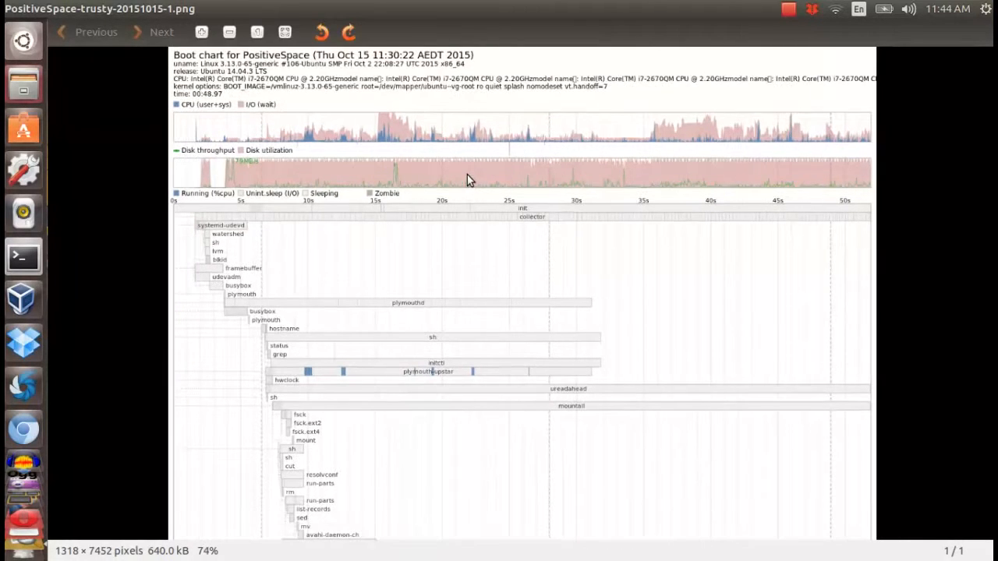
Scroll down the boot chart from the startup processes to the kernel threads at its bottom.
scroll("down", 3)
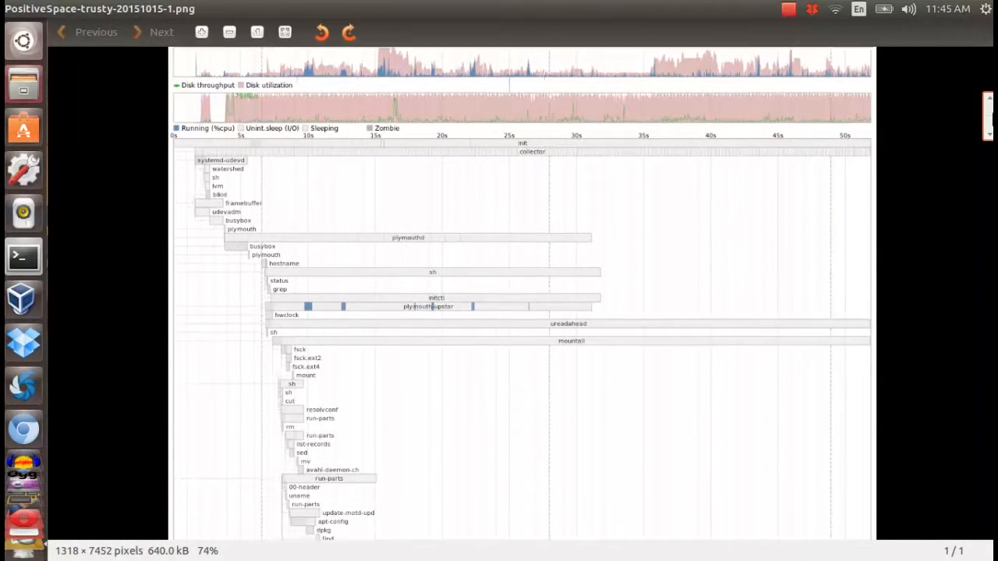
scroll("down", 3)
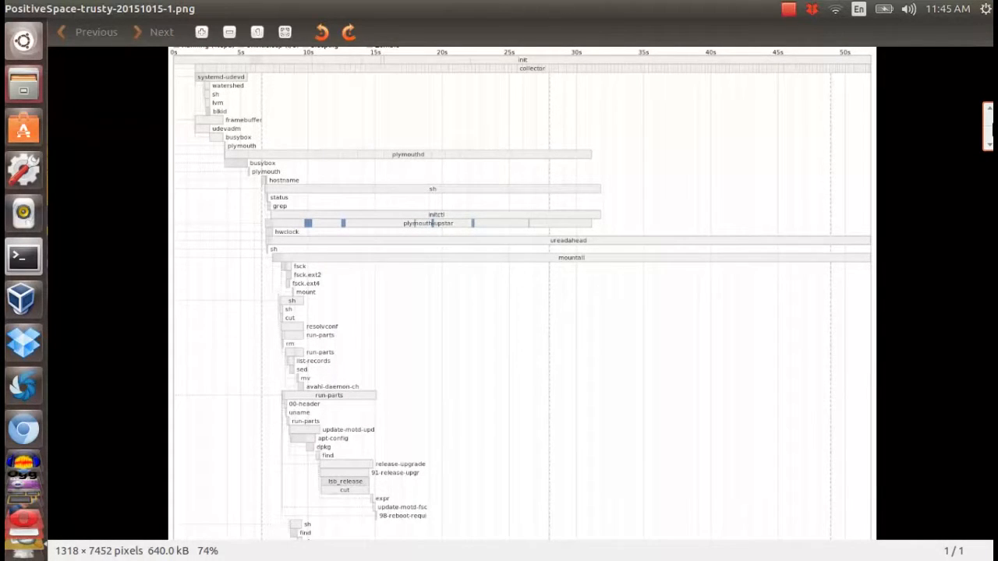
scroll("down", 3)
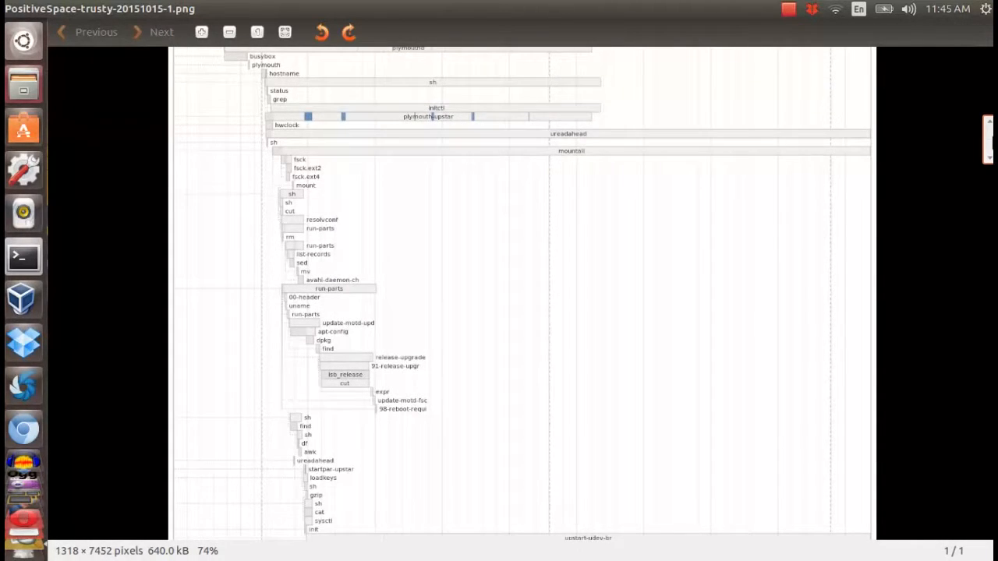
scroll("down", 3)
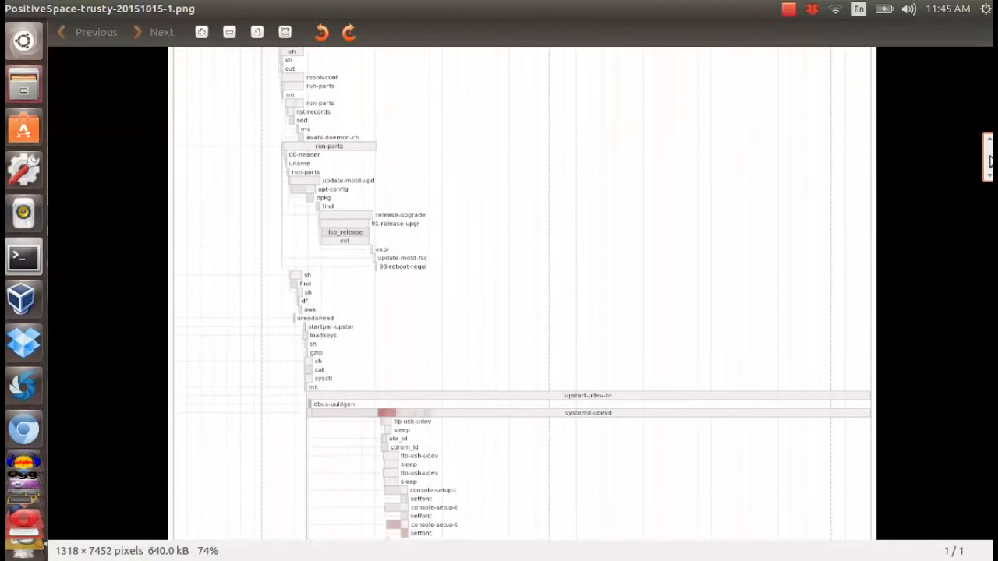
scroll("down", 3)
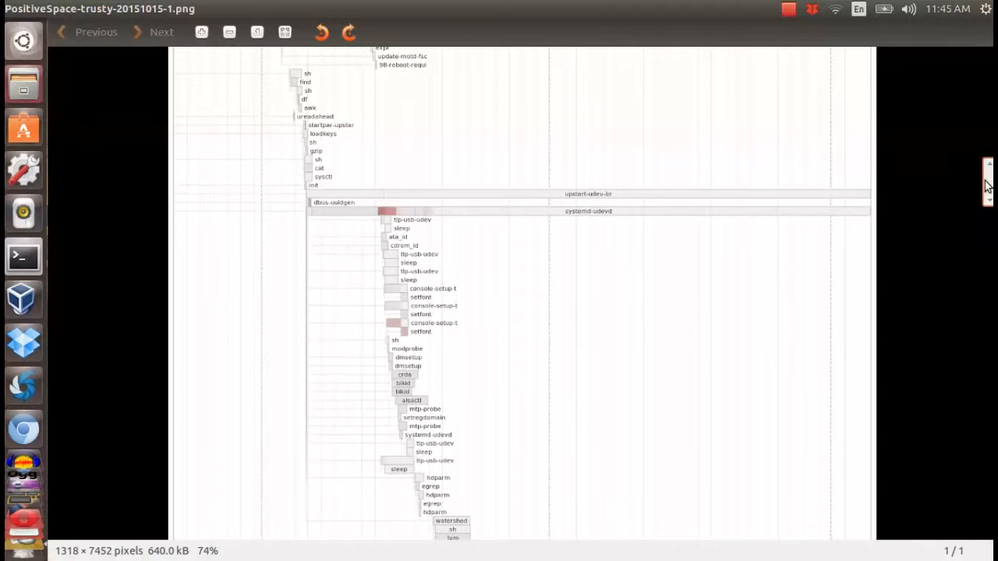
scroll("down", 3)
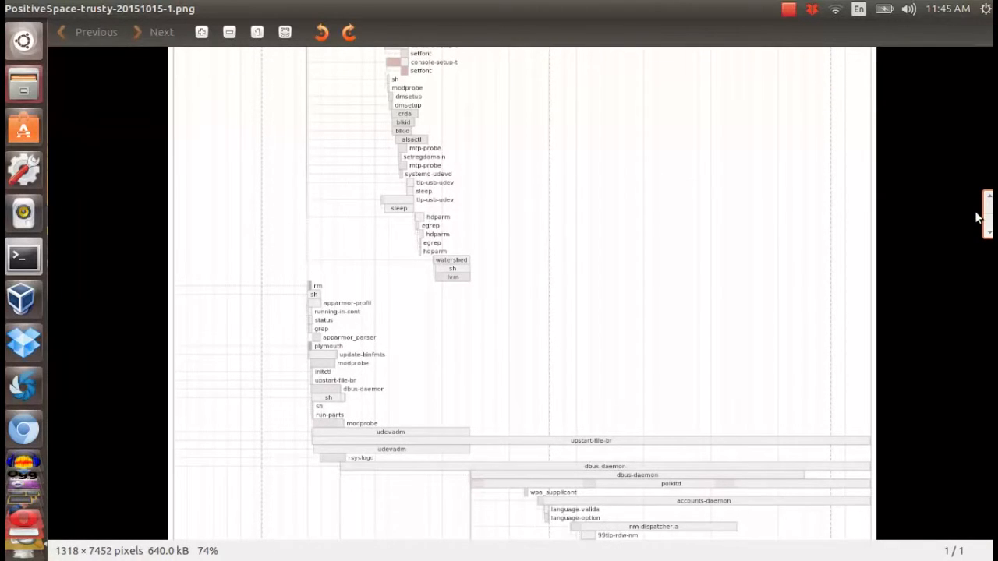
scroll("down", 3)
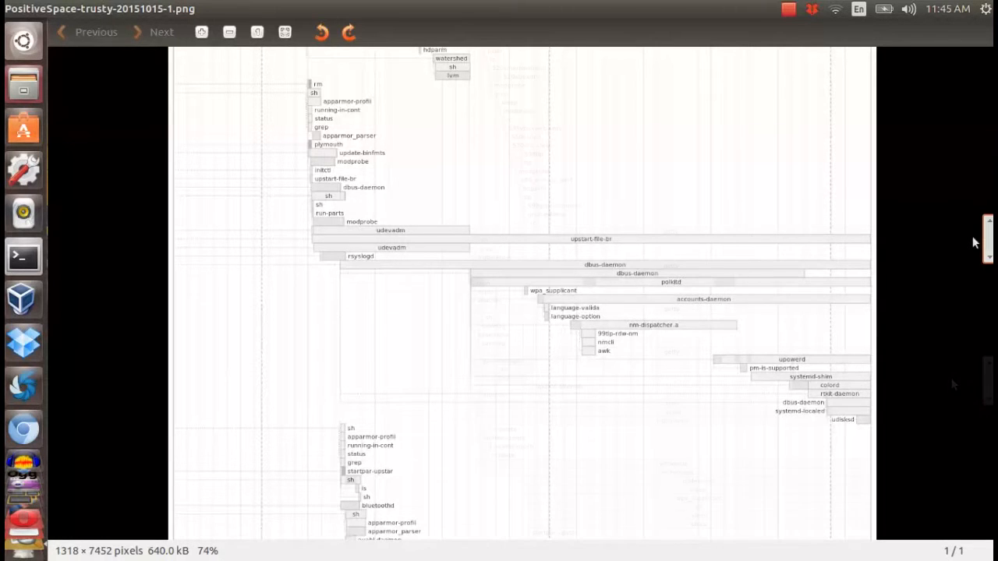
scroll("down", 3)
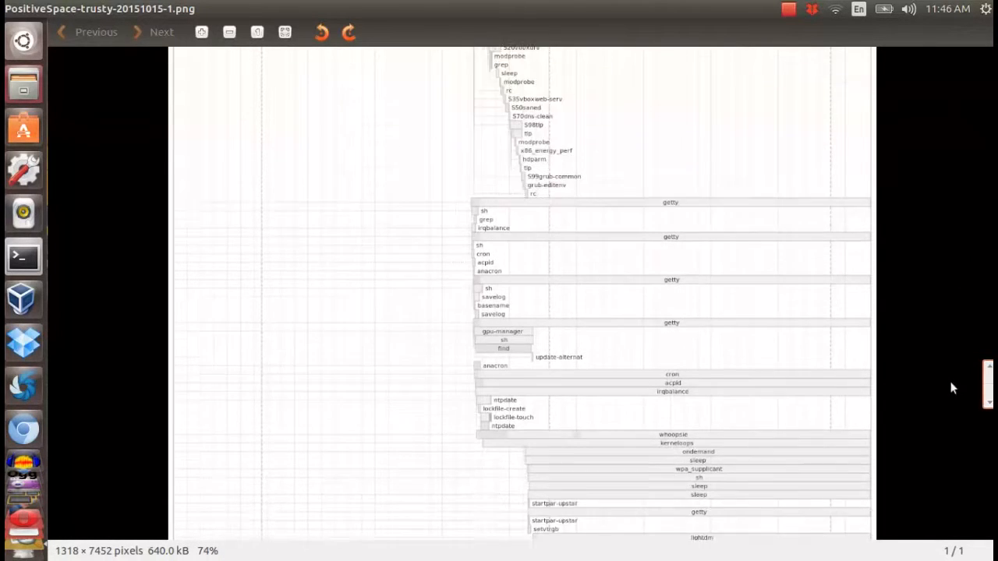
scroll("down", 3)
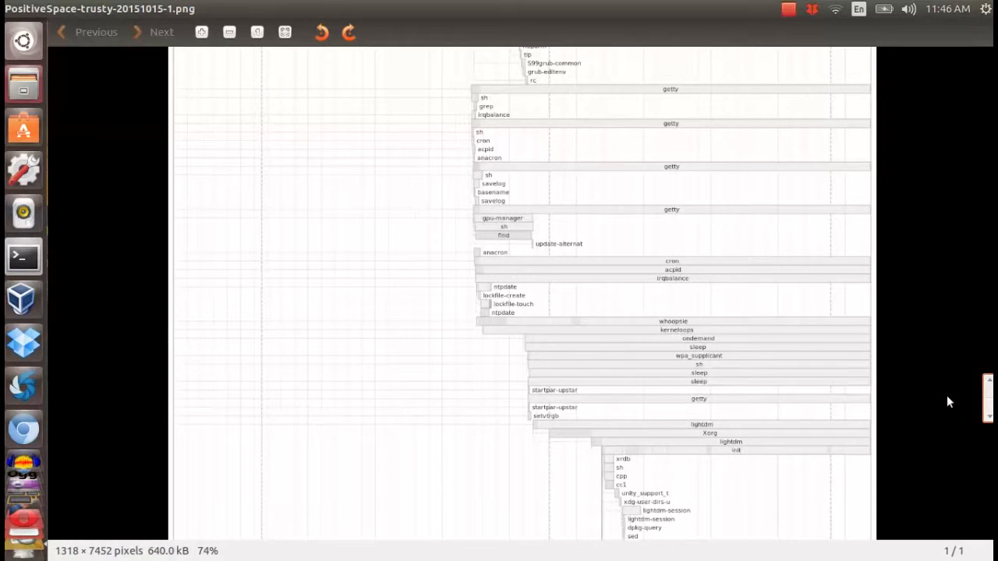
scroll("down", 3)
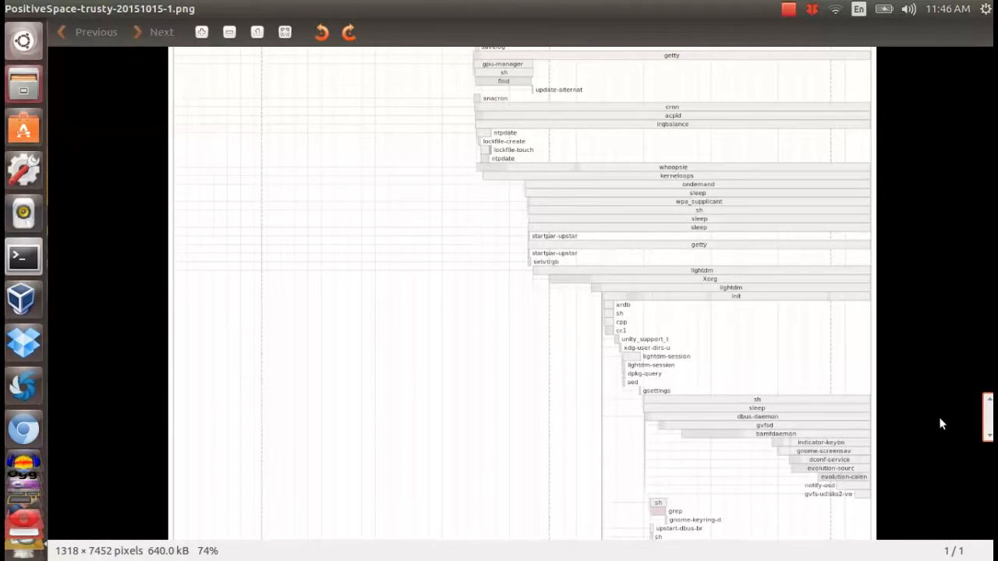
scroll("down", 3)
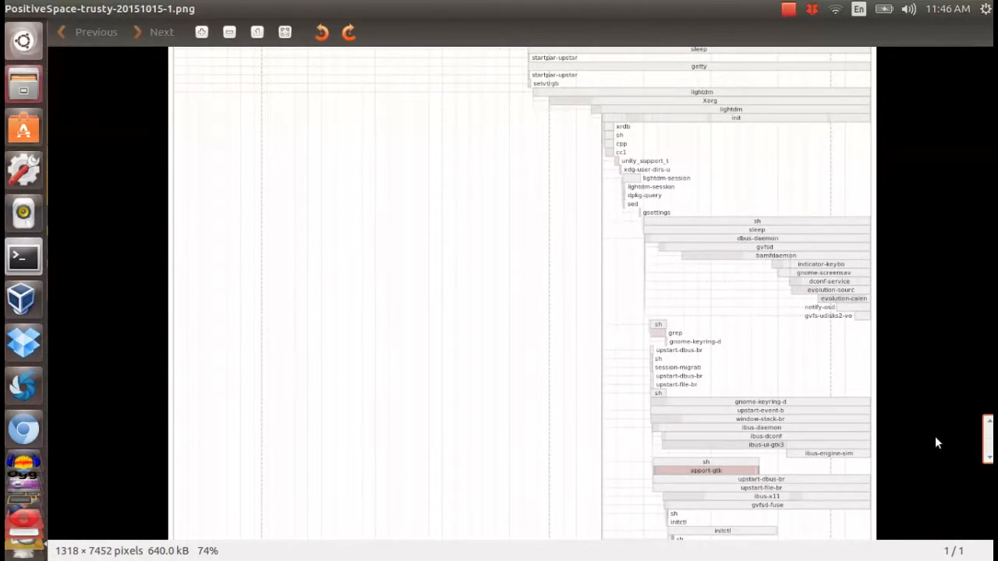
scroll("down", 3)
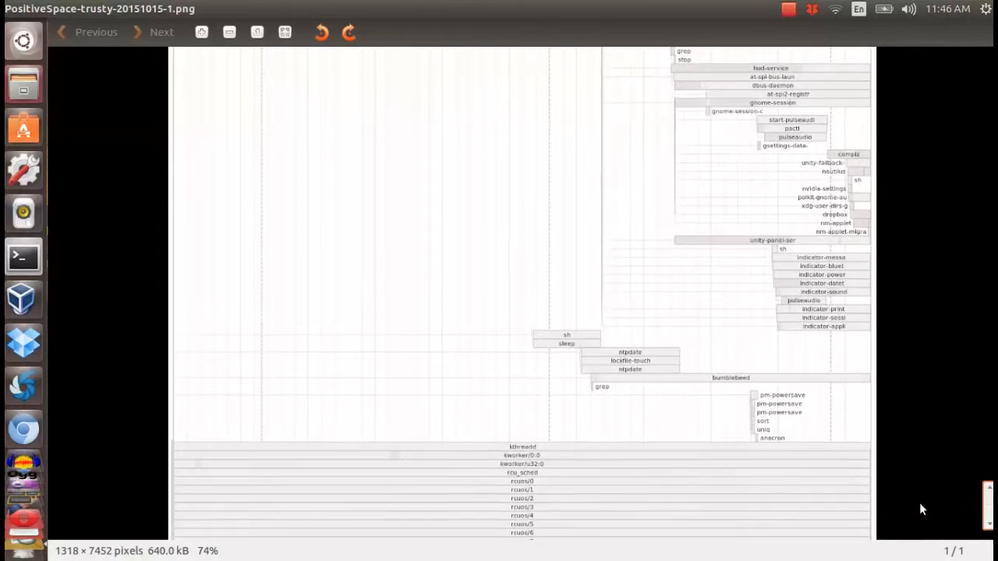
scroll("down", 3)
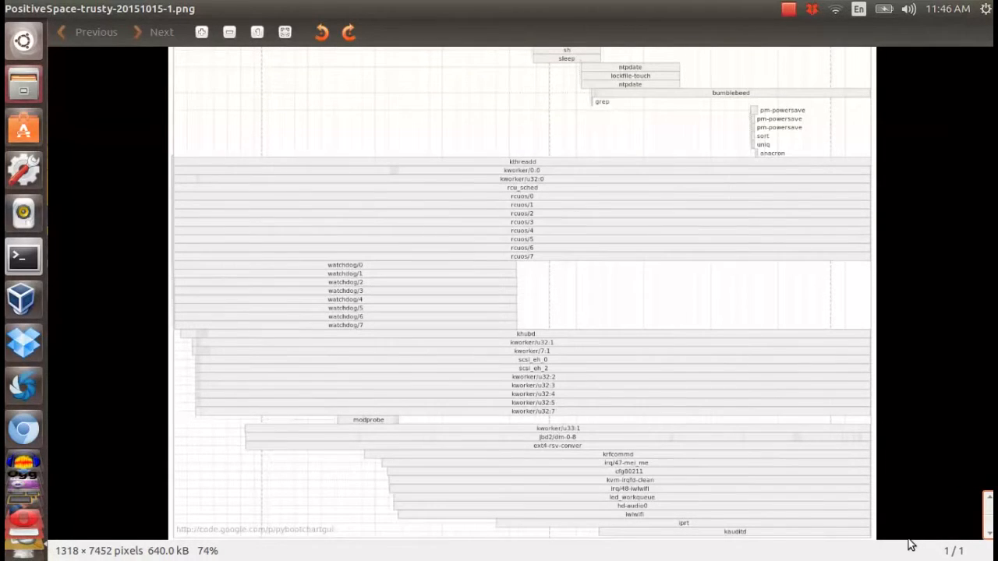
mouse_move(922, 492)
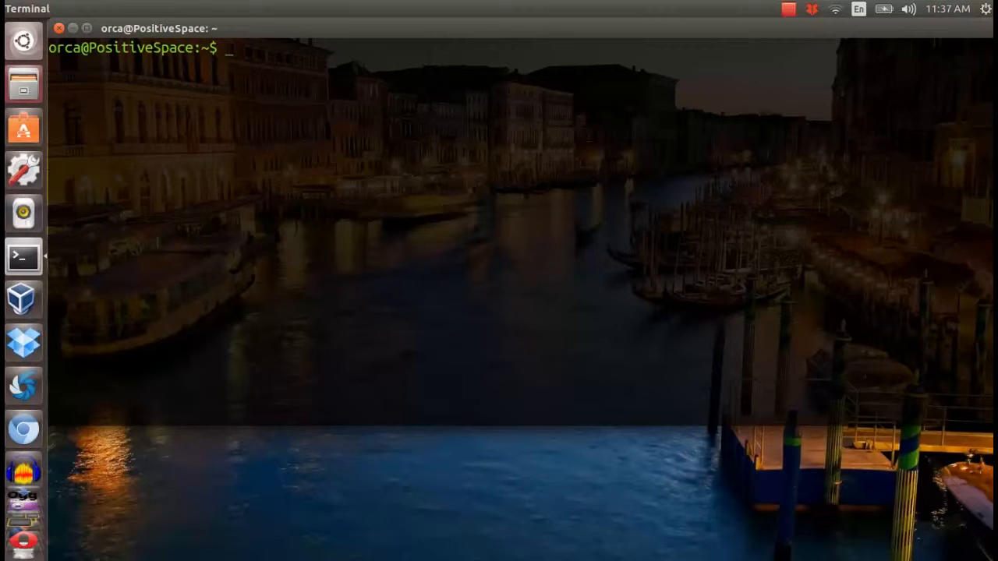
Launch 'sudo gedit /etc/default/grub' to edit the GRUB defaults file.
type("sudo gedit/etc/default/")
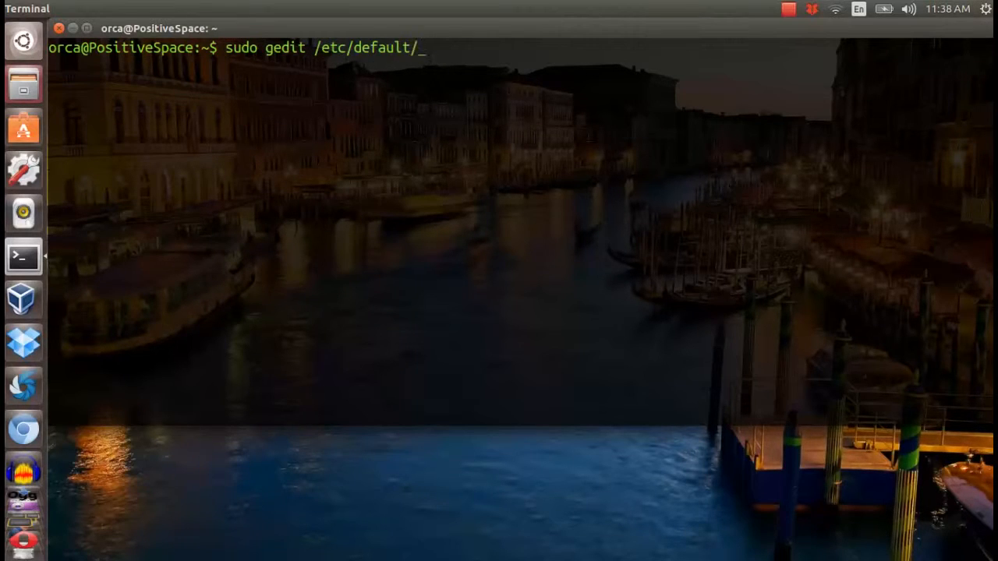
key("Return")
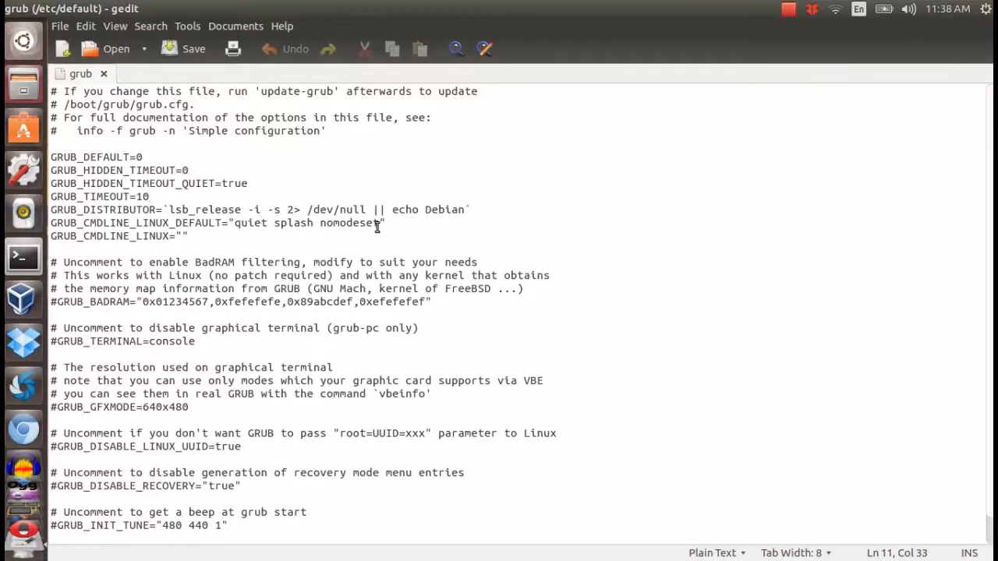
Append bootchart=disable after nomodeset in the GRUB_CMDLINE_LINUX_DEFAULT quotes.
type("bootcha")
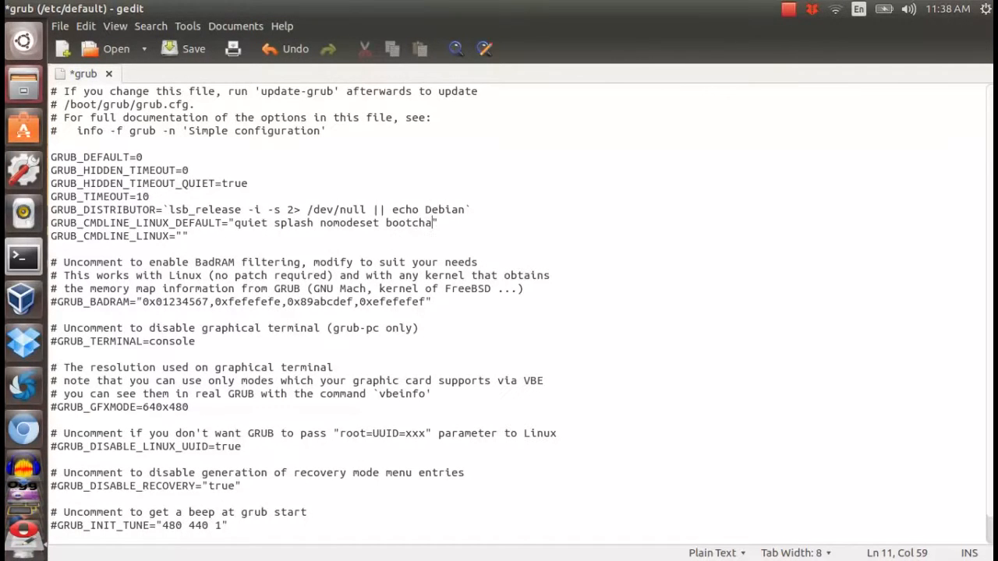
type("rt=")
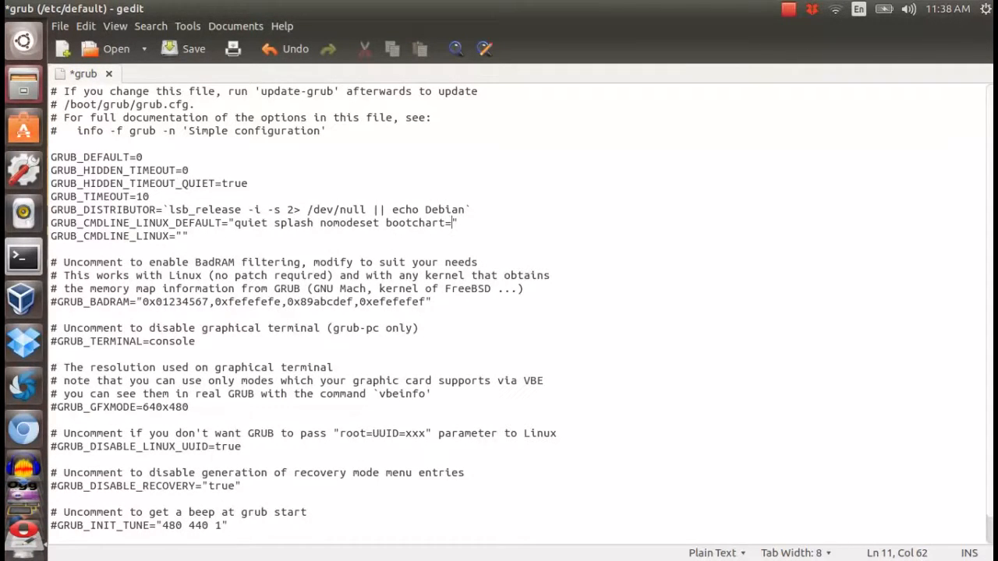
type("disable")
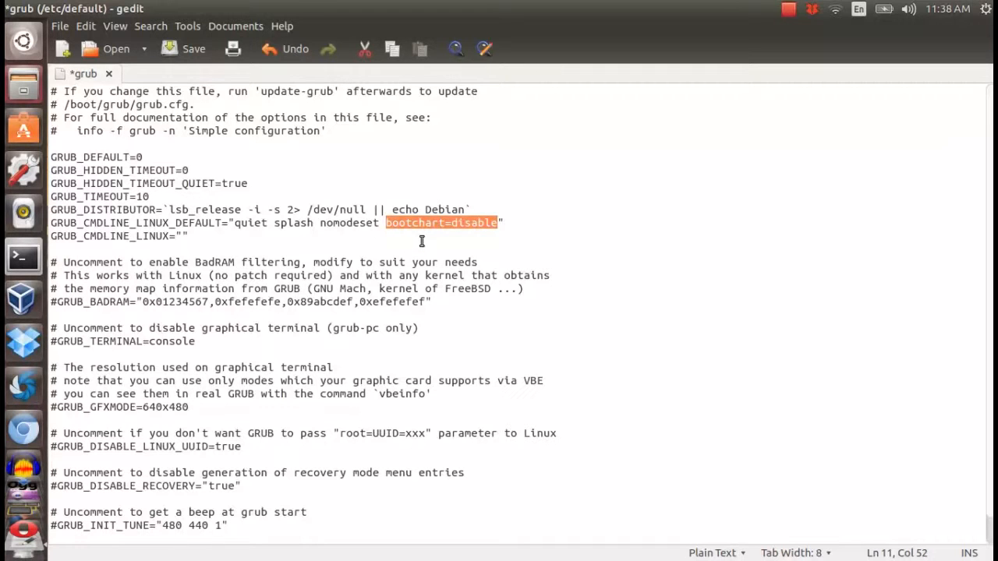
left_click(193, 48)
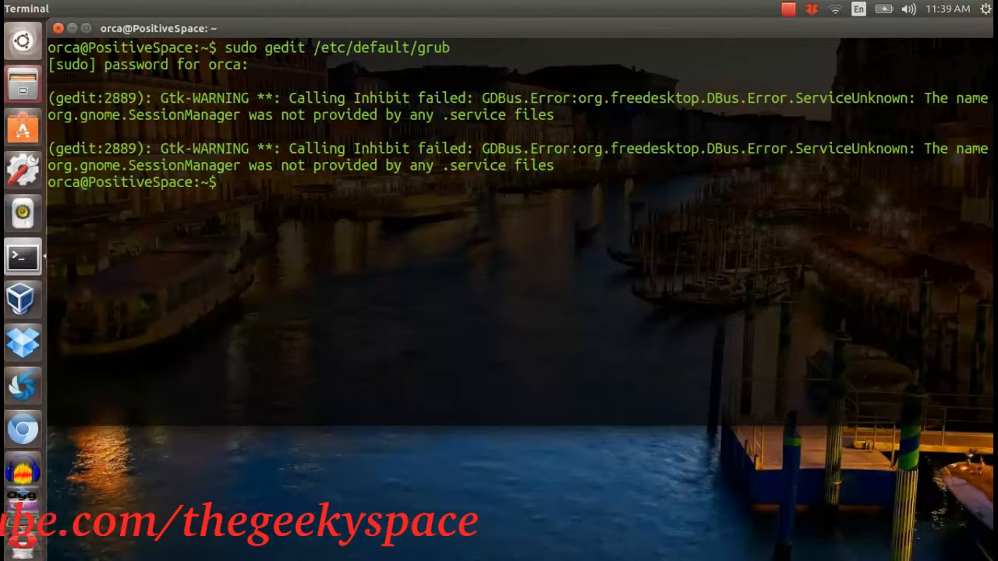
Regenerate the GRUB configuration with 'sudo update-grub'.
type("sudo upd")
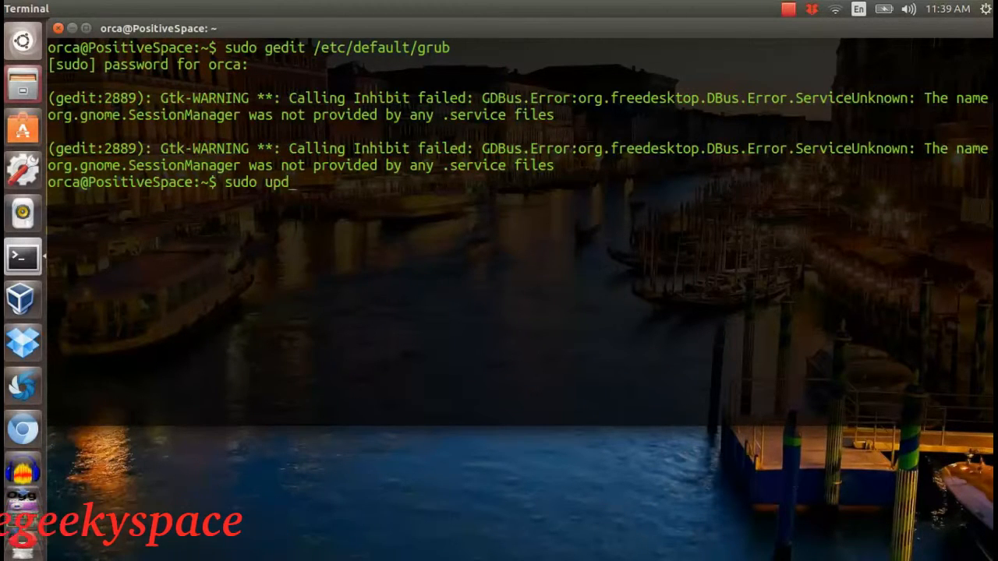
key("Return")
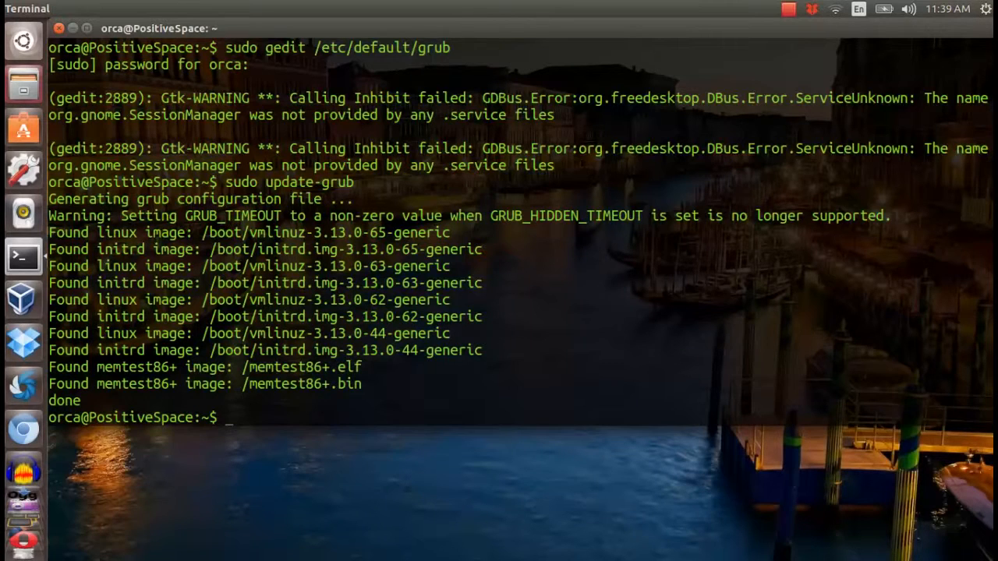
Clear the terminal output back to a fresh prompt.
type("clea")
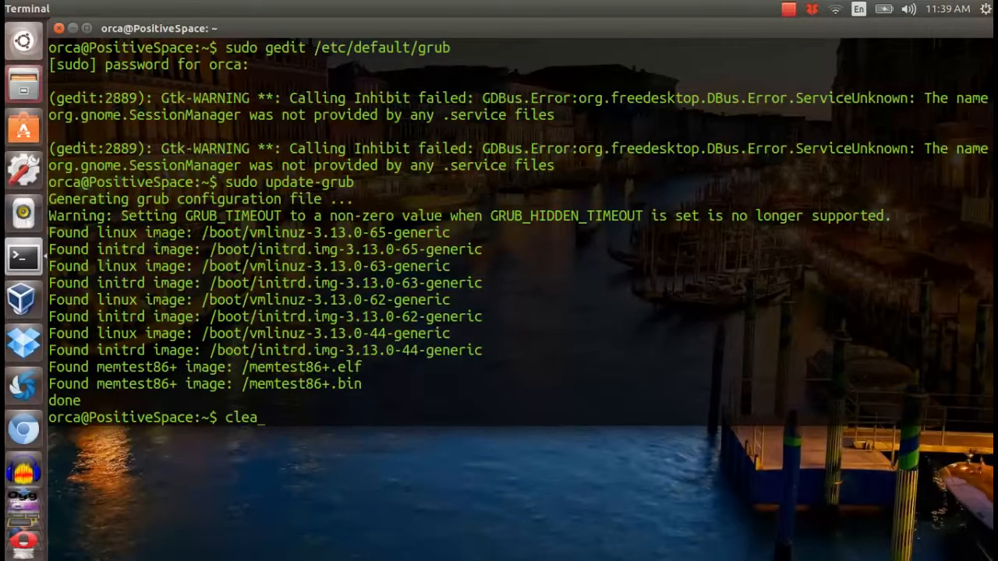
key("Return")
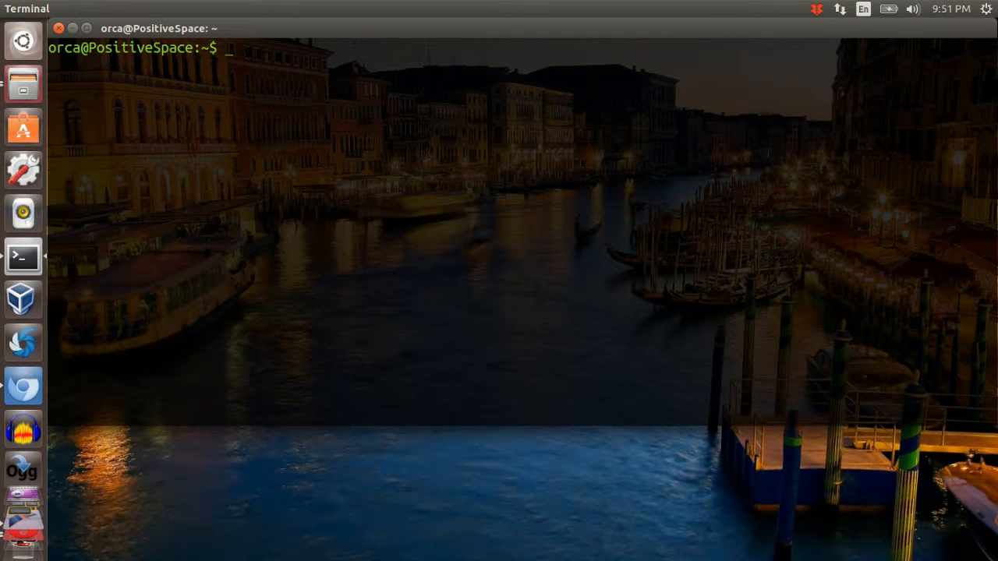